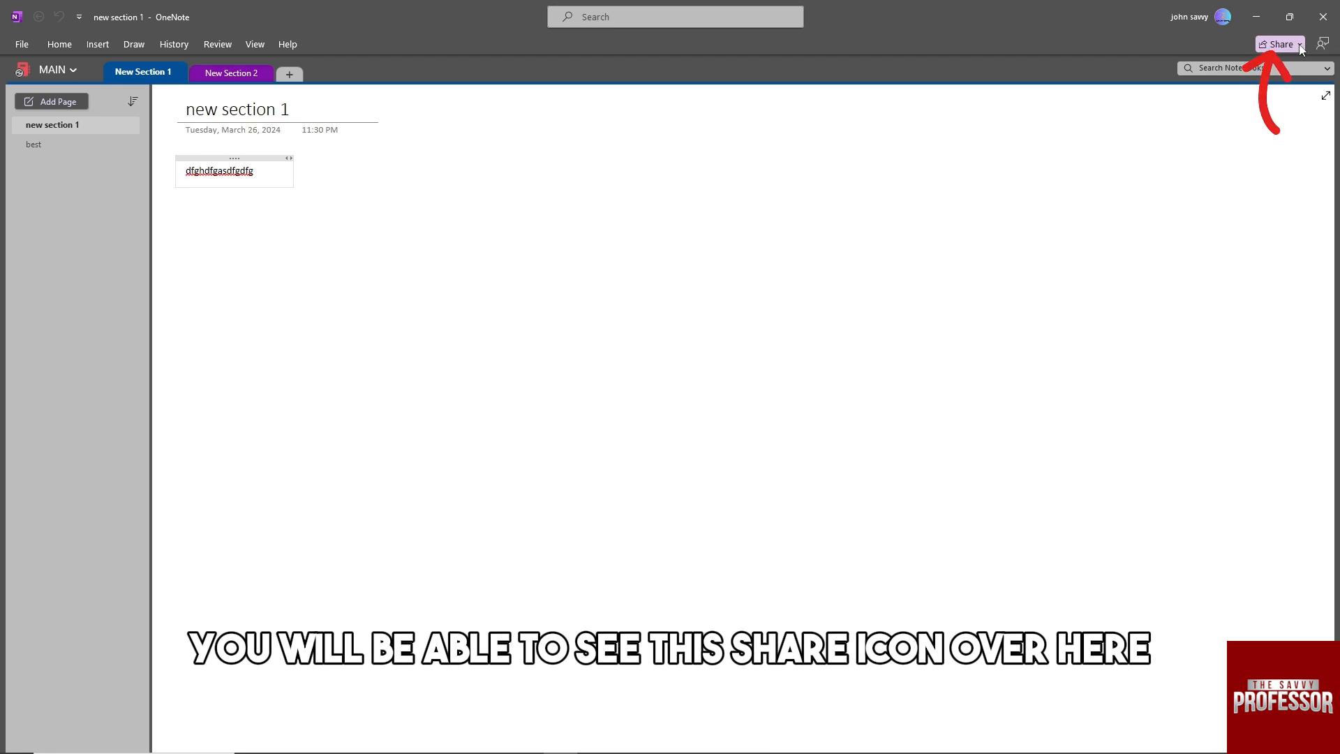
Open the Share menu and choose to share the entire MAIN notebook
click(1278, 43)
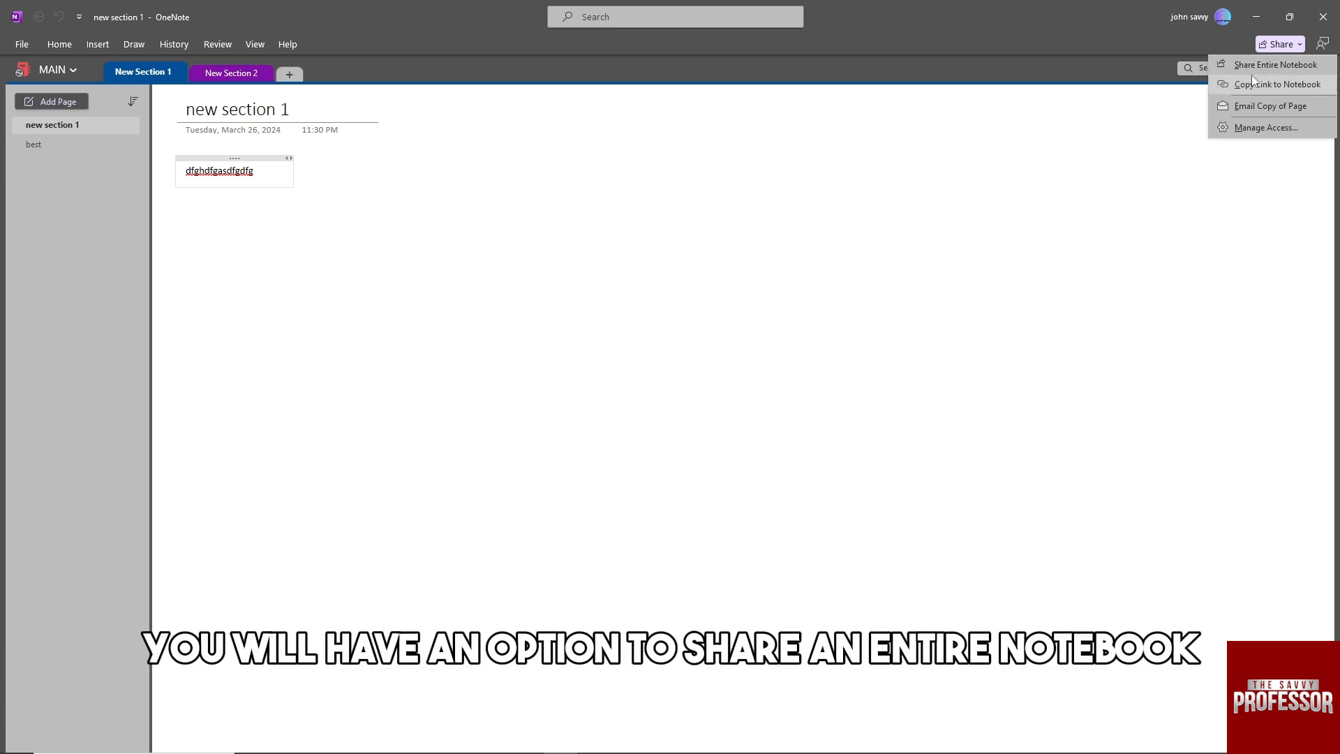
mouse_move(1272, 64)
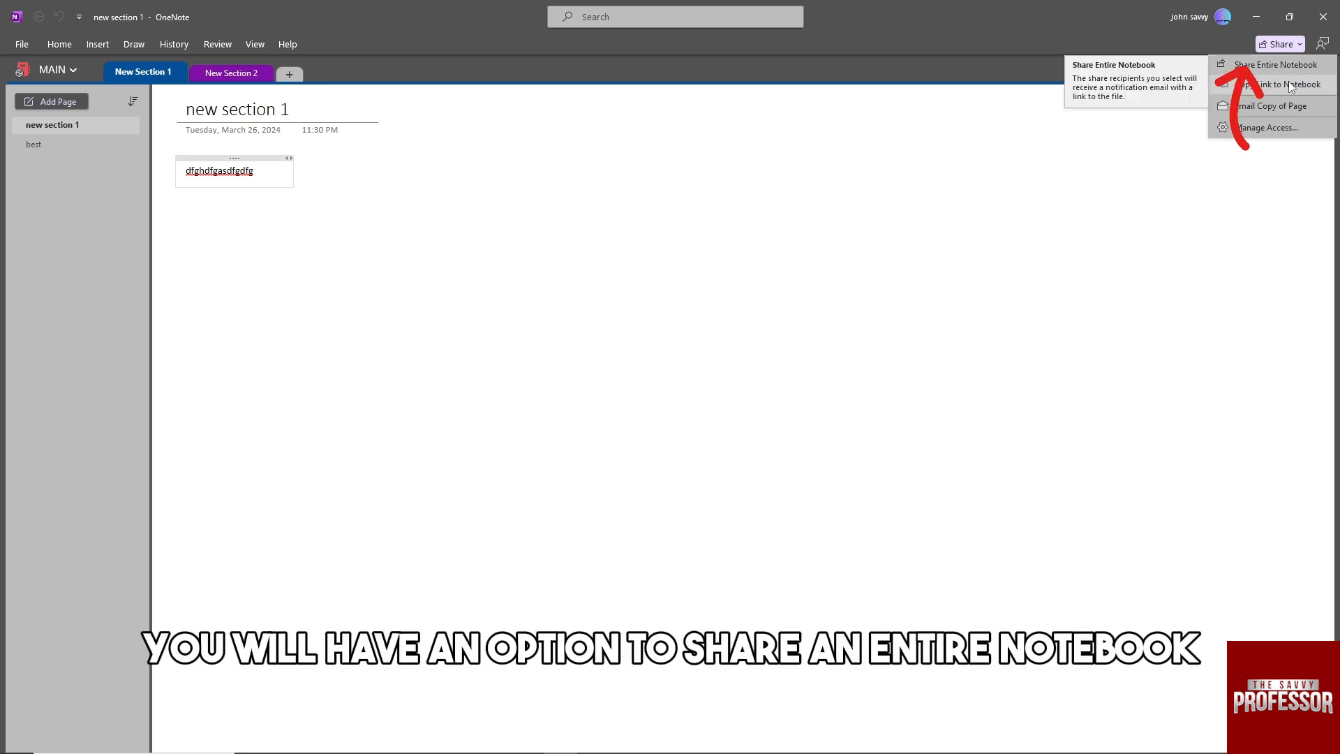
mouse_move(1280, 84)
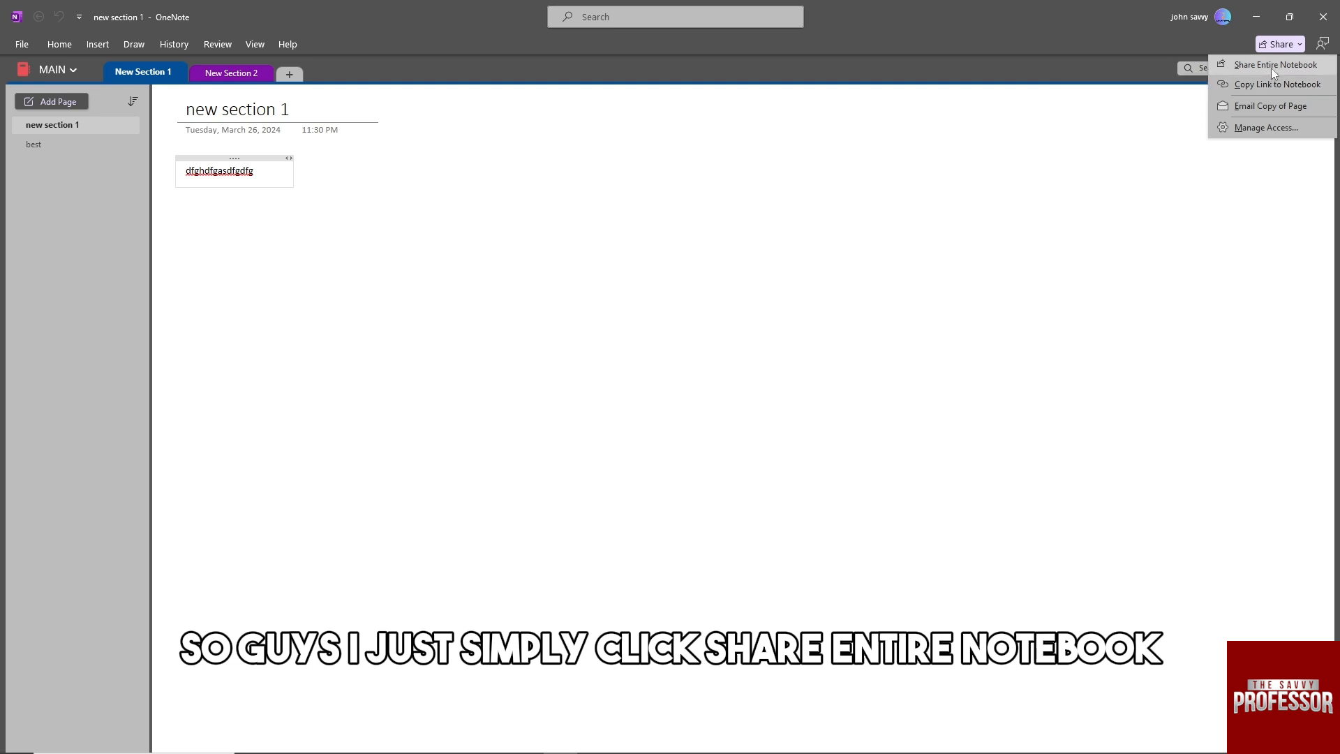
mouse_move(1273, 64)
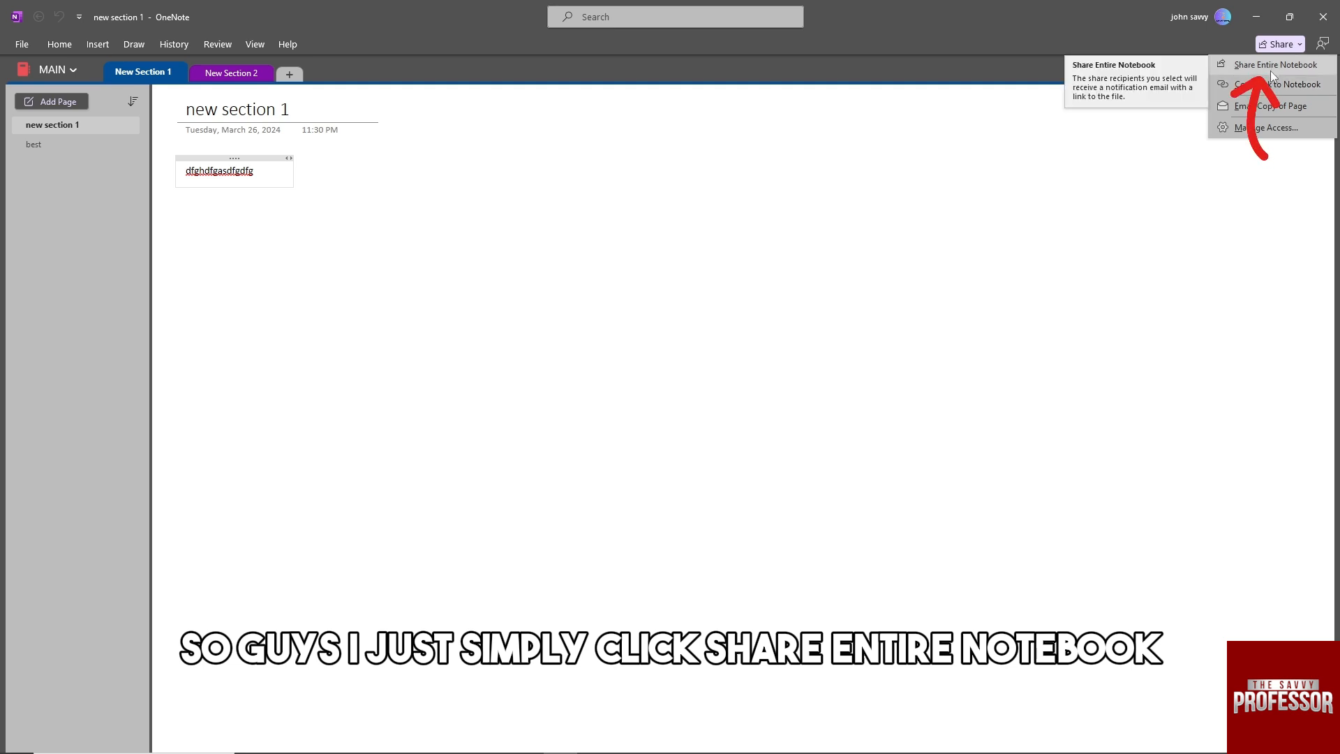
click(1273, 65)
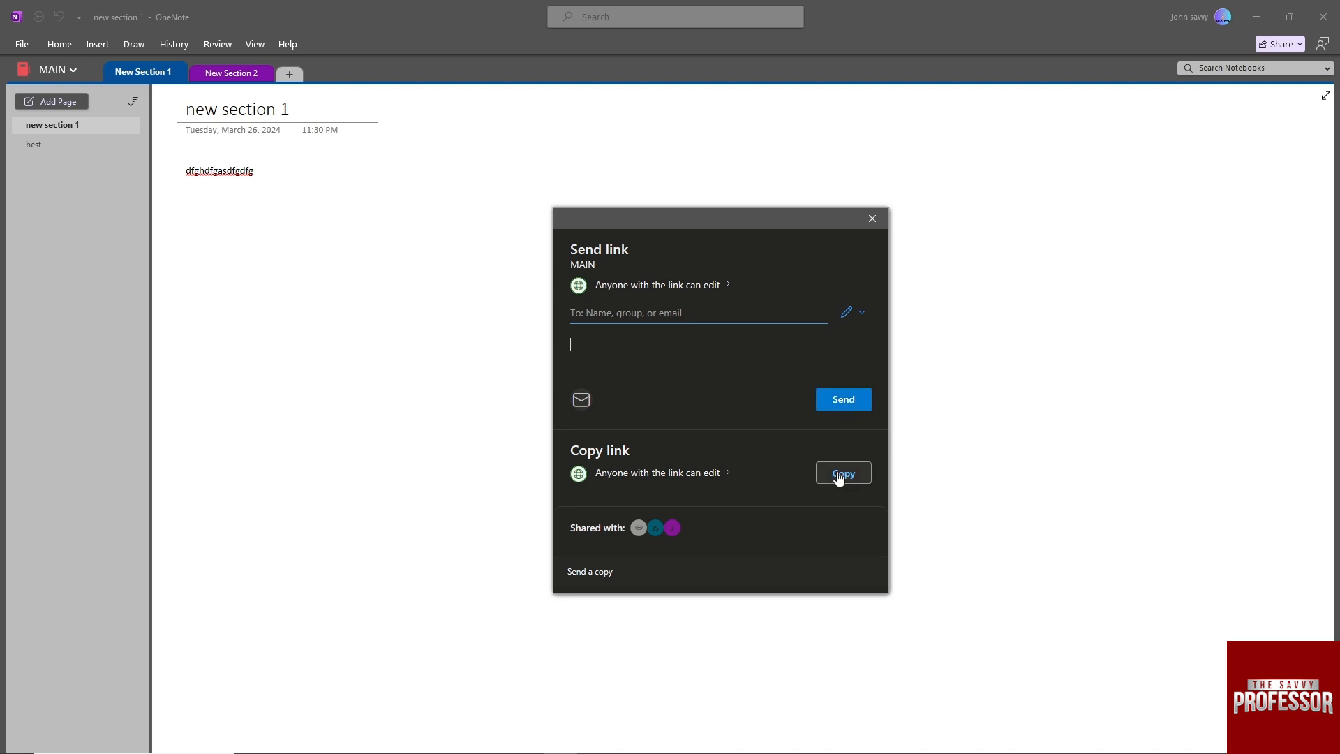
Generate an anyone-can-edit link for MAIN and copy it to the clipboard
click(842, 472)
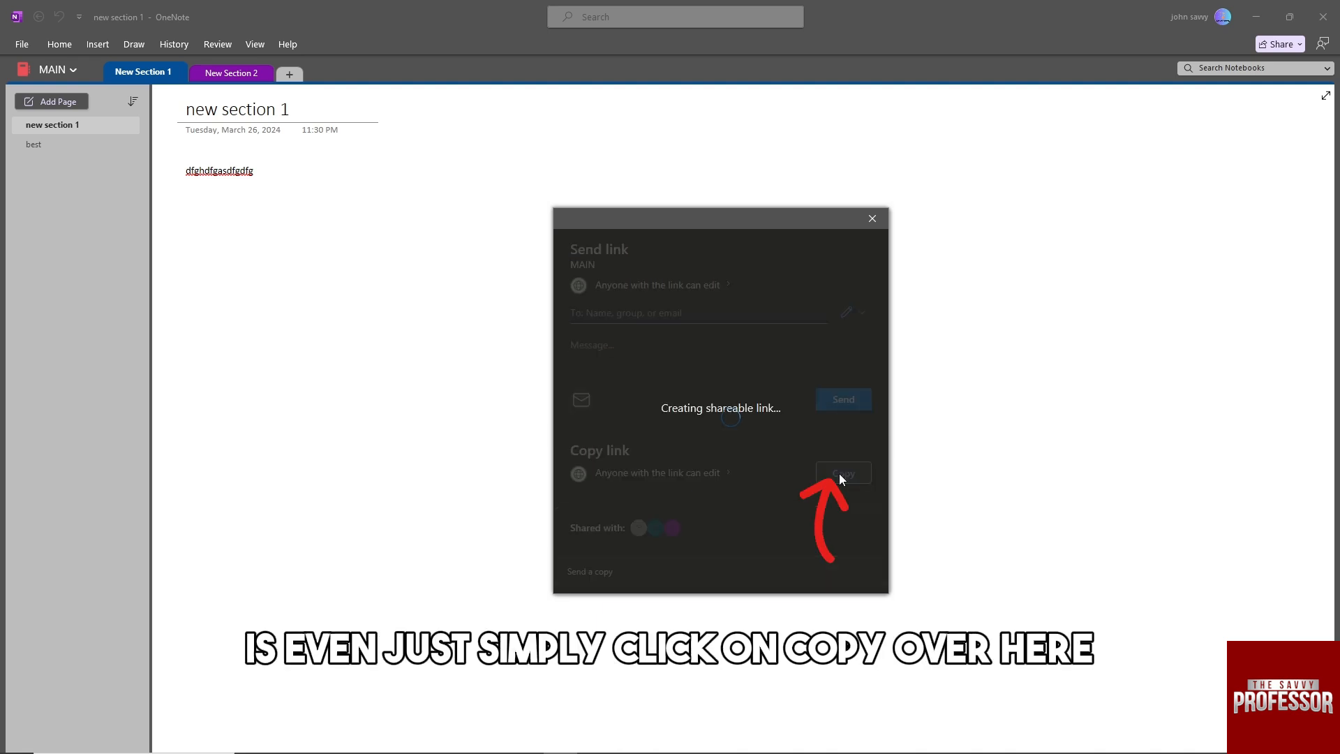
click(842, 473)
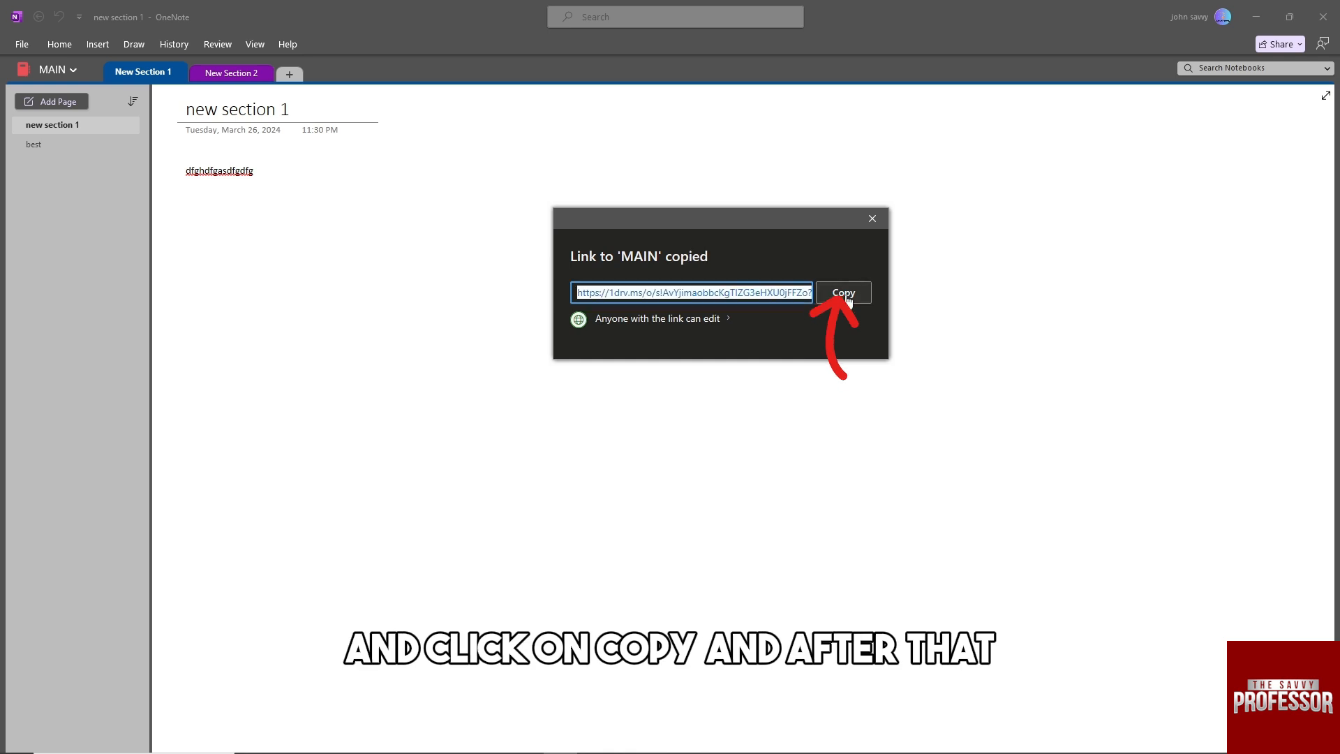